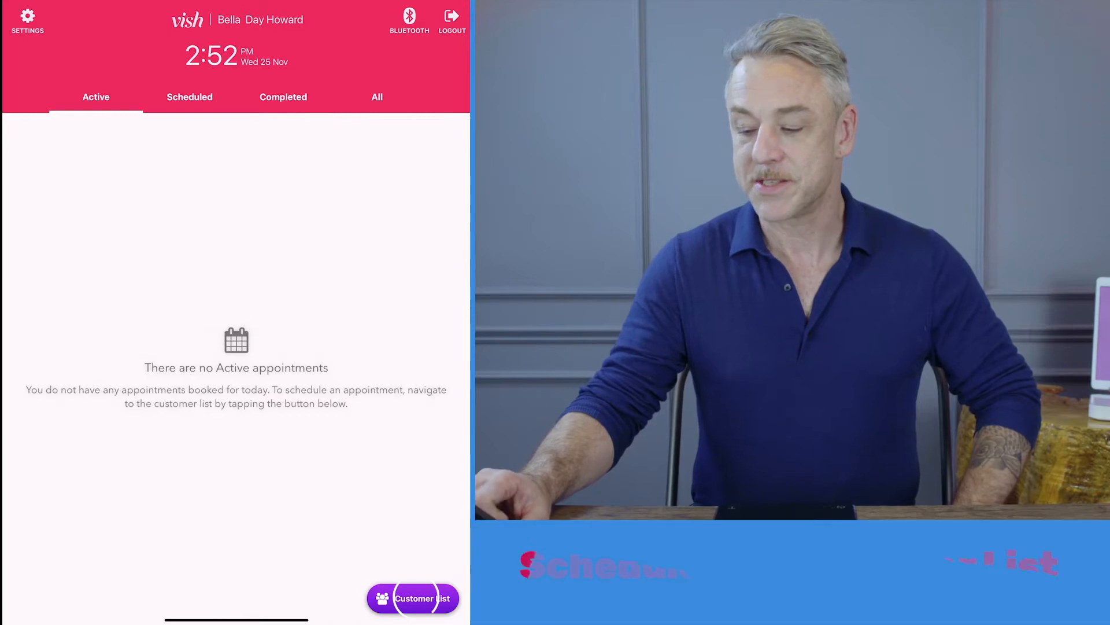
Step: Open Vish's customer list from the empty Active appointments screen
{"action": "left_click", "coordinate": [413, 597]}
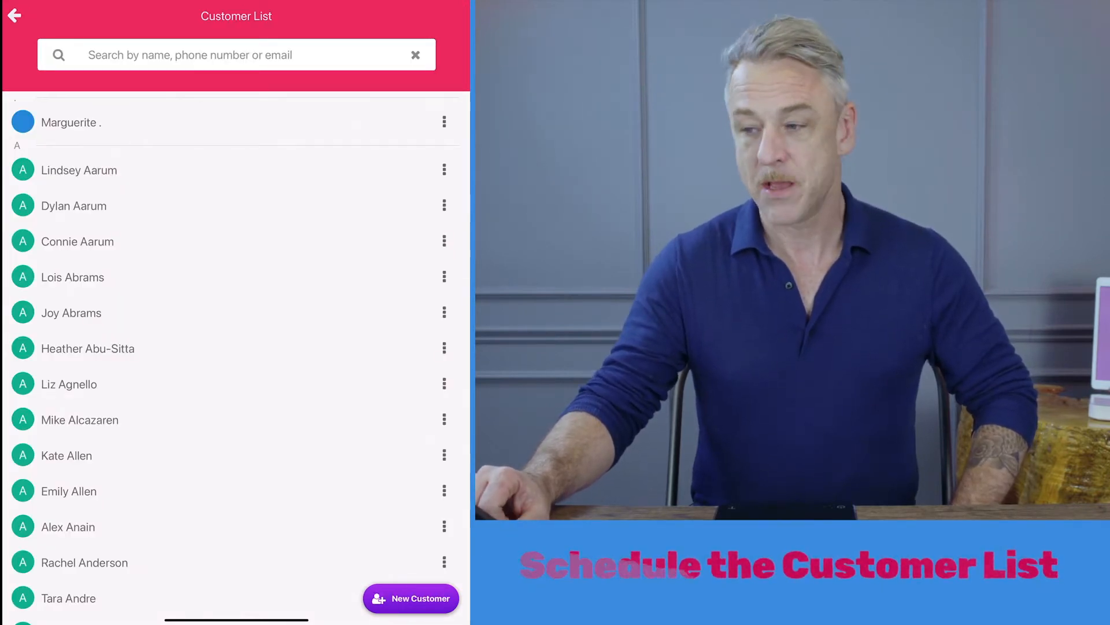
{"action": "left_click", "coordinate": [236, 54]}
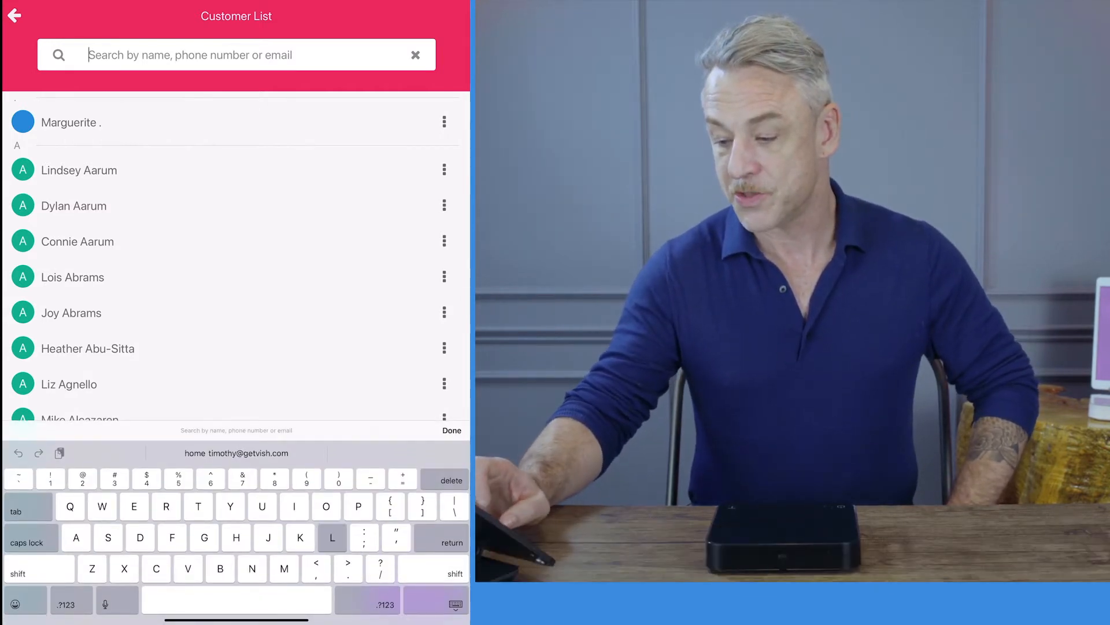
{"action": "type", "text": "Lisa"}
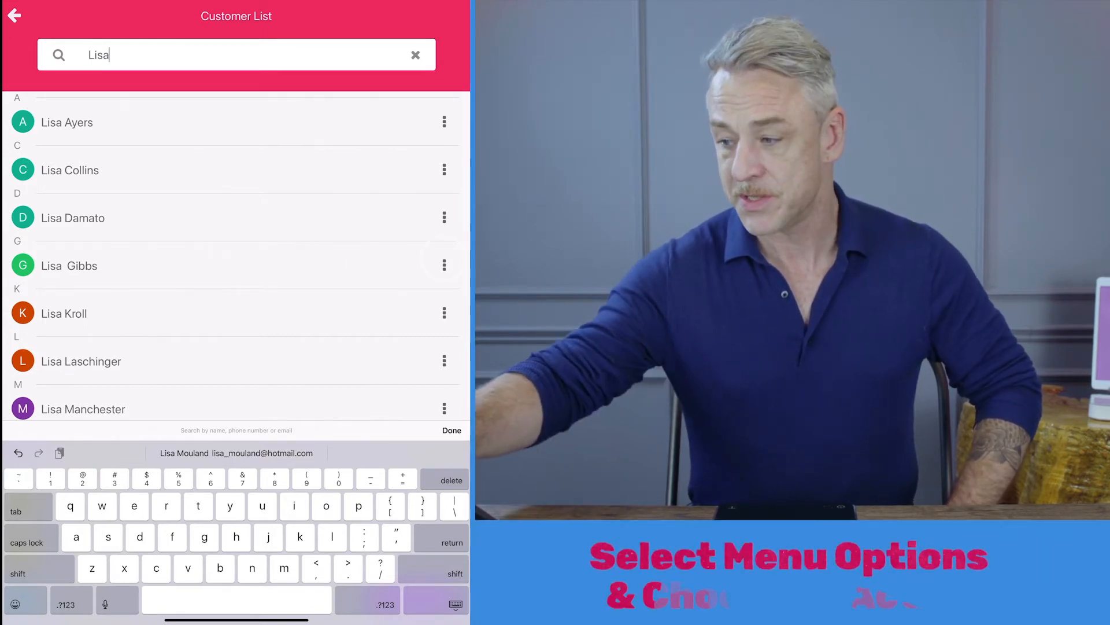
{"action": "left_click", "coordinate": [444, 264]}
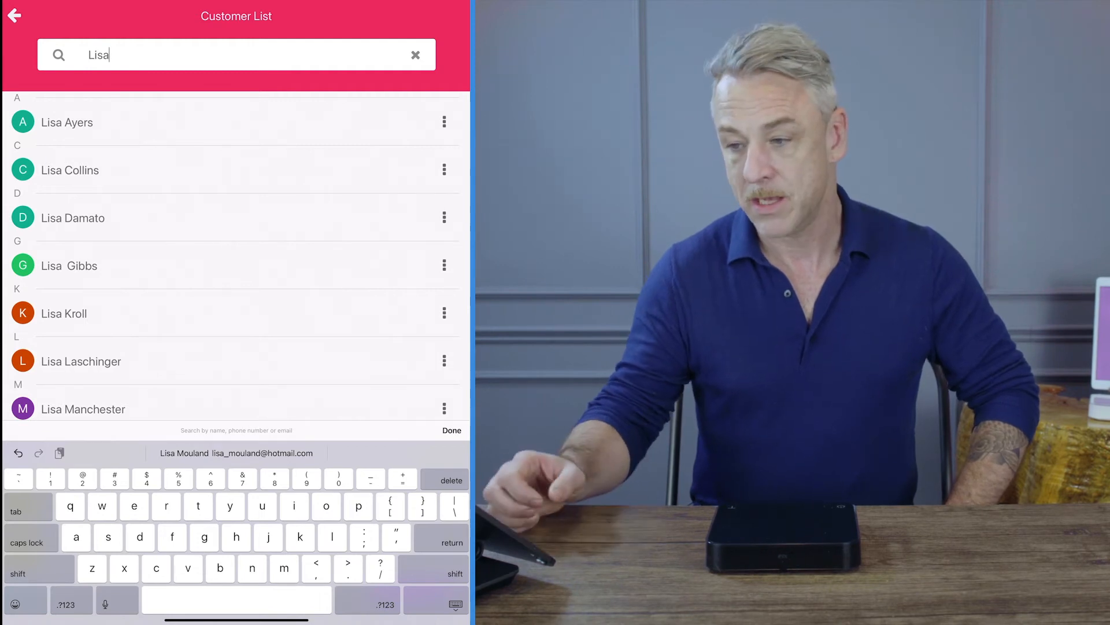
{"action": "left_click", "coordinate": [416, 55]}
{"action": "type", "text": "Gi"}
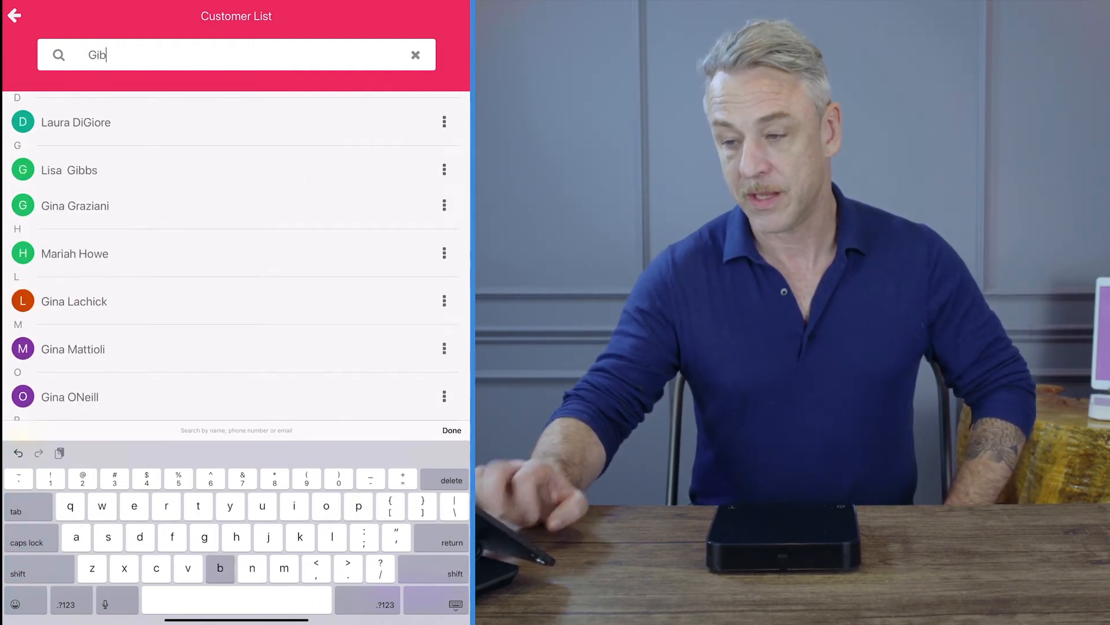
{"action": "type", "text": "b"}
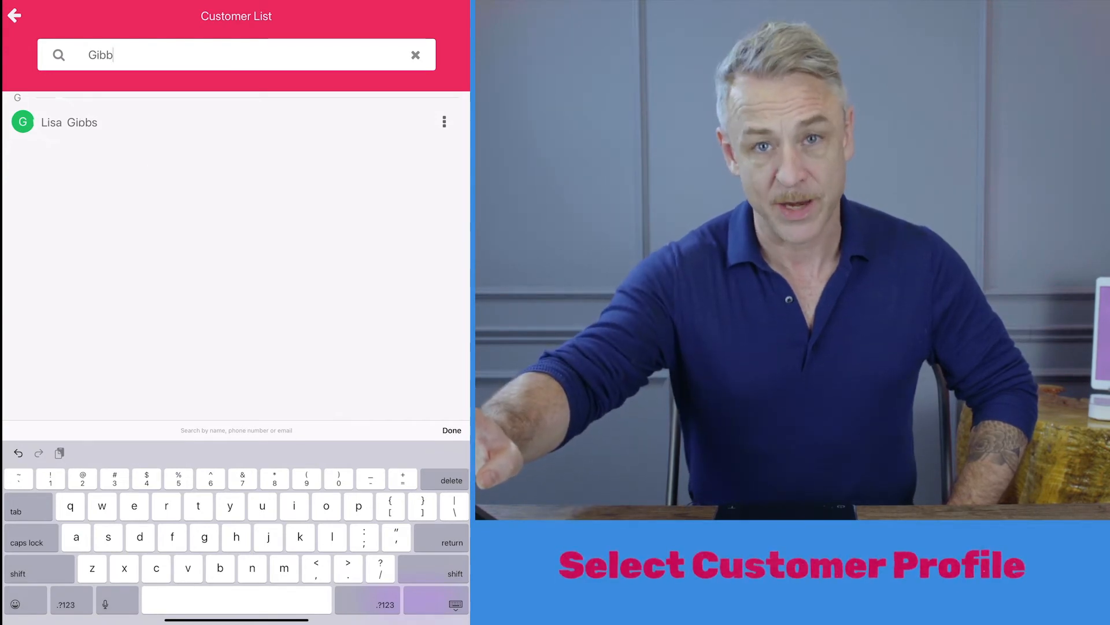
{"action": "left_click", "coordinate": [70, 122]}
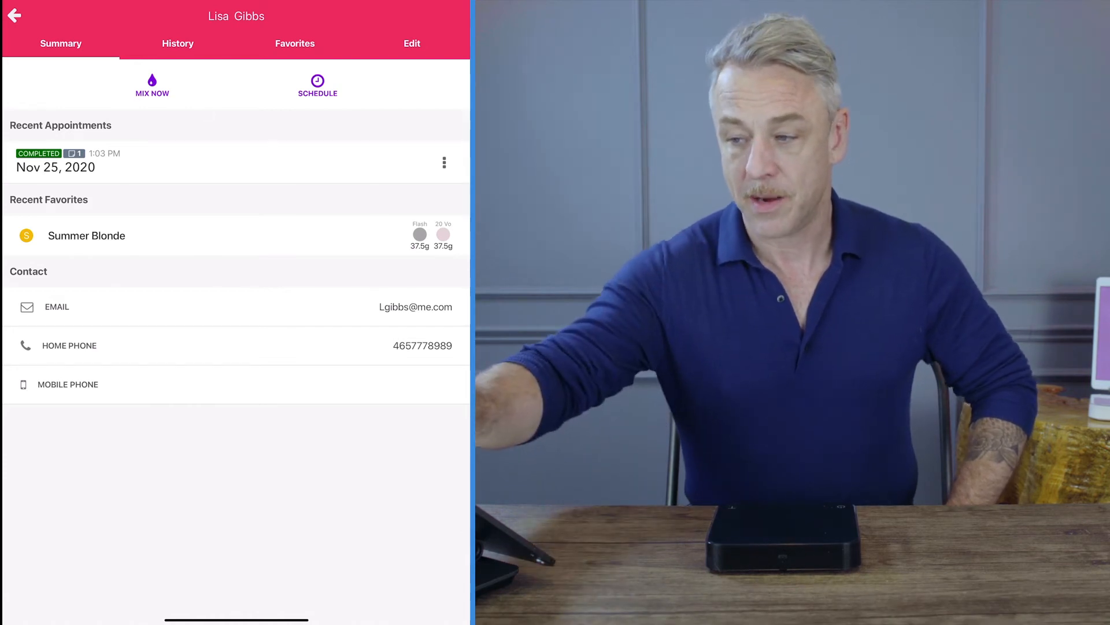
{"action": "left_click", "coordinate": [178, 44]}
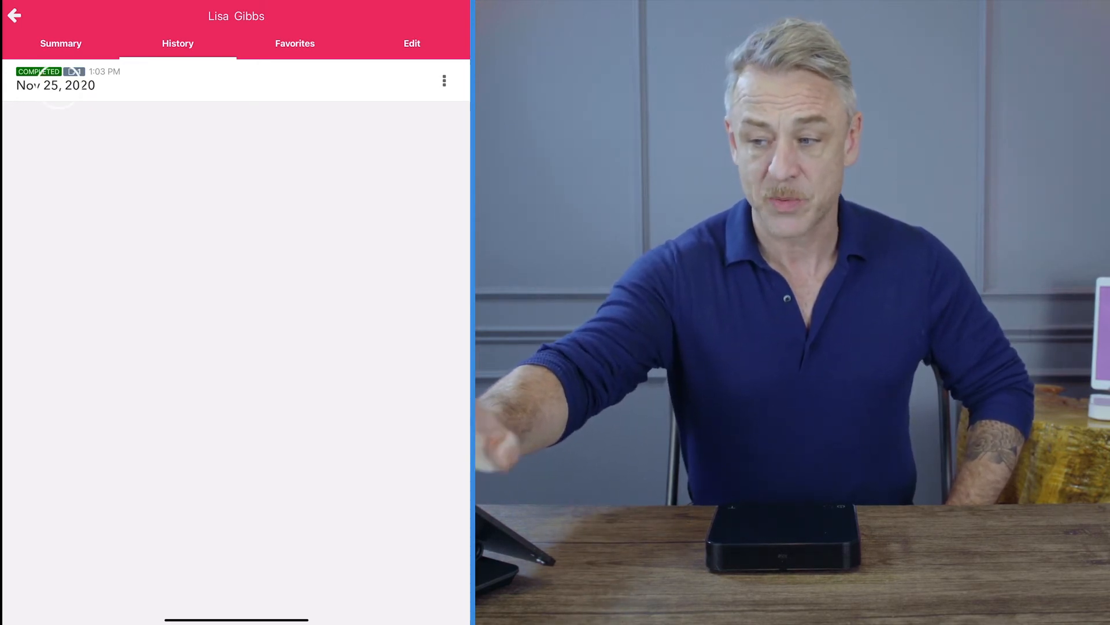
{"action": "left_click", "coordinate": [56, 85]}
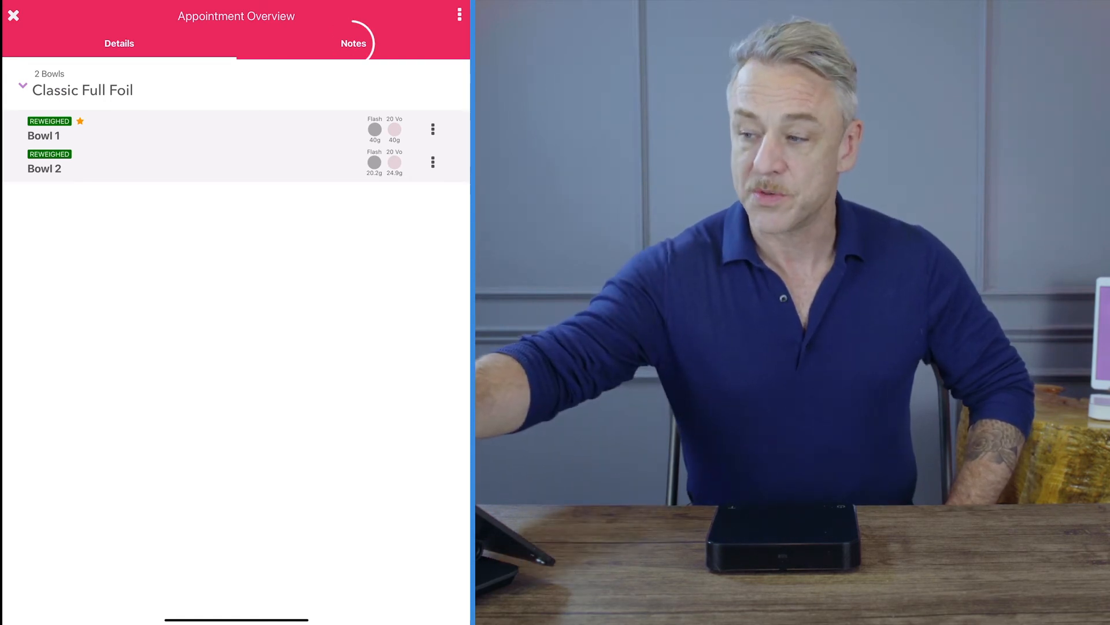
{"action": "left_click", "coordinate": [353, 43]}
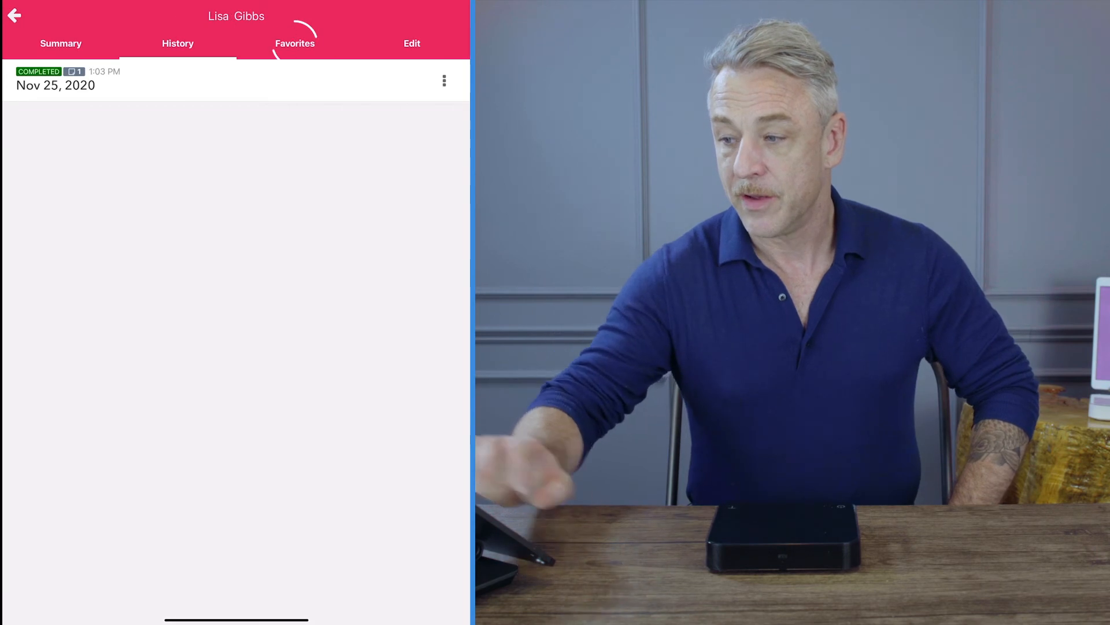
{"action": "left_click", "coordinate": [294, 42]}
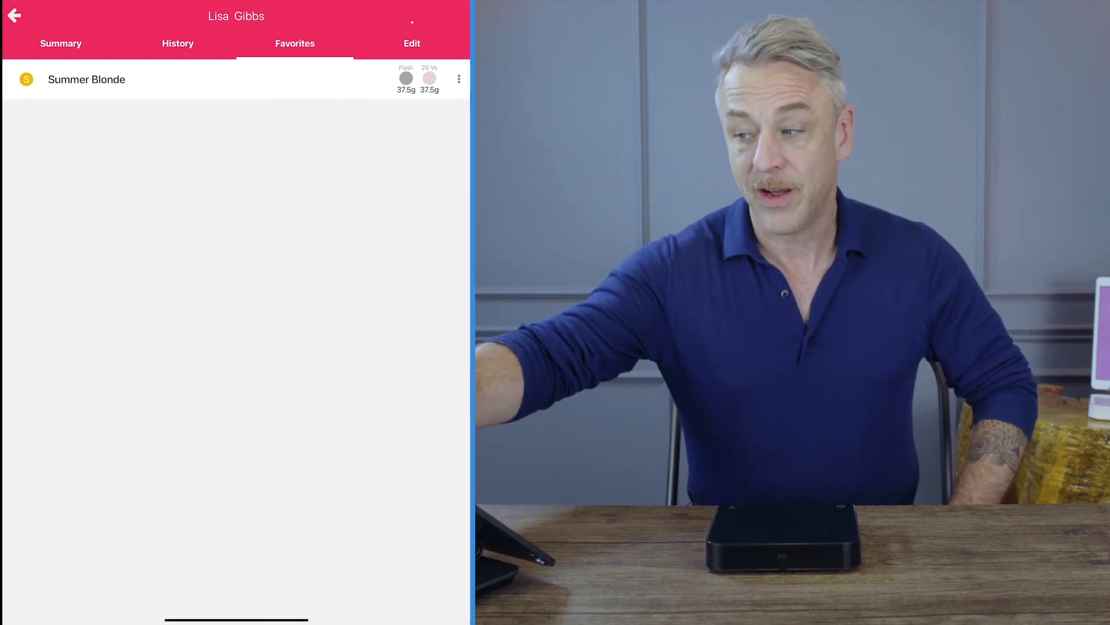
{"action": "left_click", "coordinate": [411, 44]}
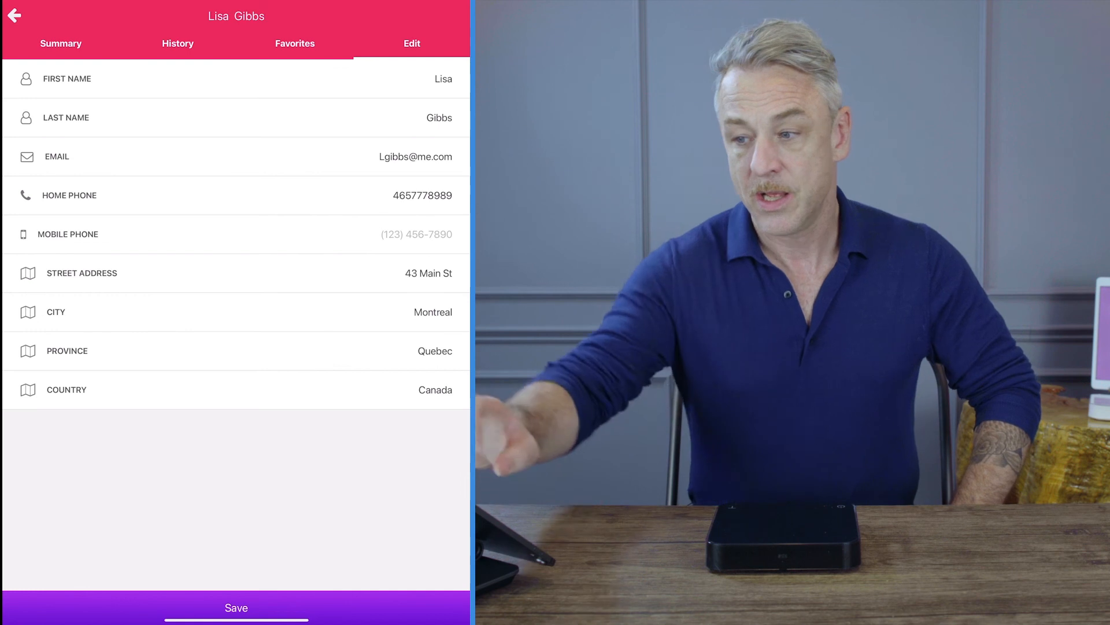
{"action": "left_click", "coordinate": [60, 44]}
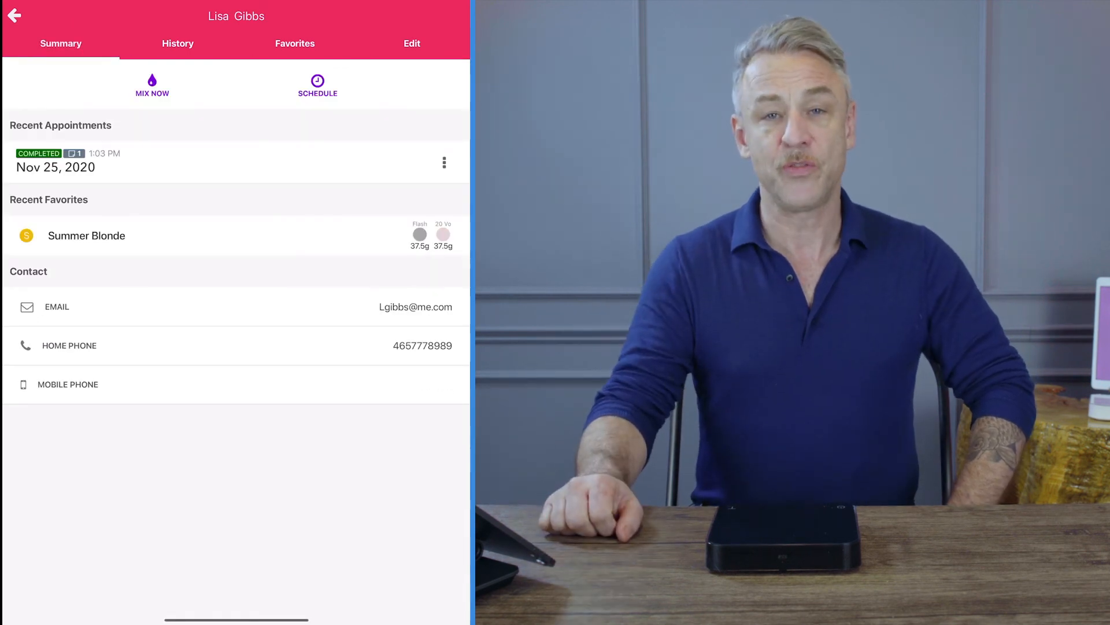